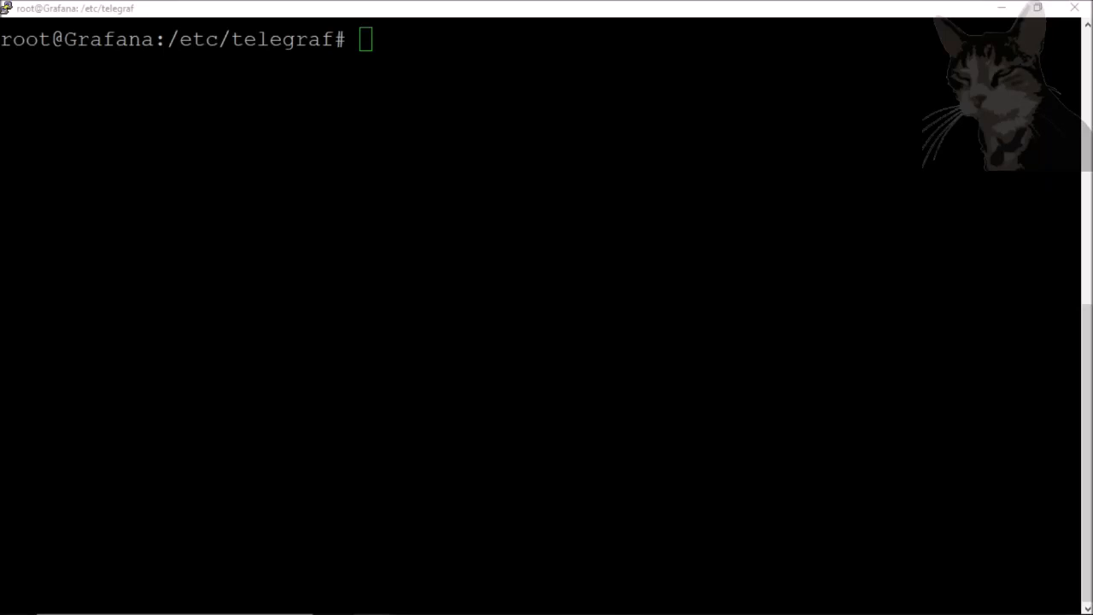
Install the snmp, snmpd and snmp-mibs-downloader packages with apt.
{"action": "type", "text": "sudo apt install snmp snmpd snmp-mibs-downloader"}
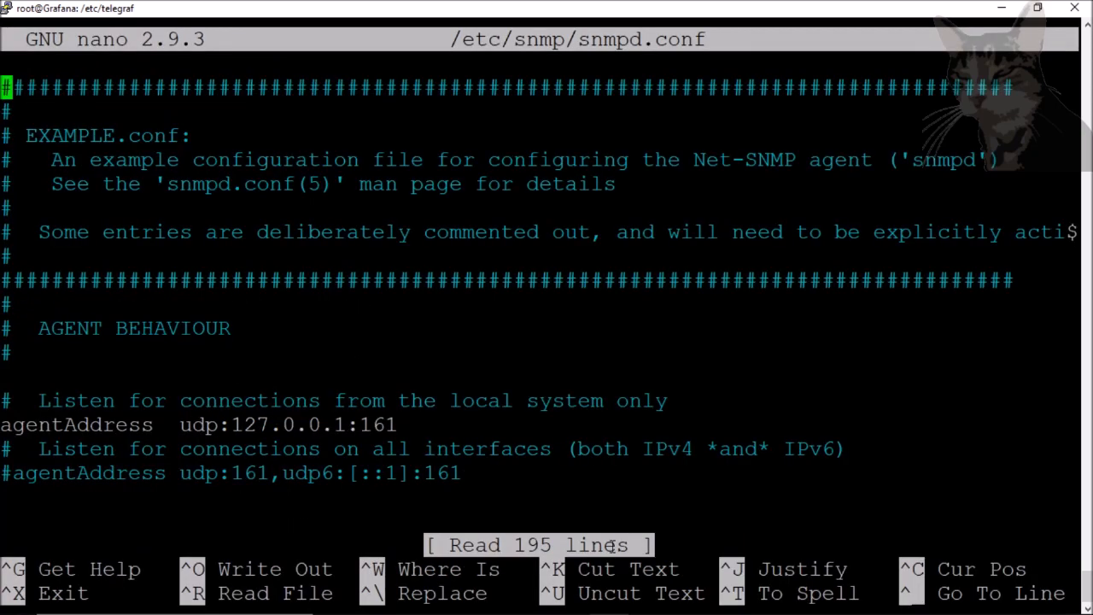
{"action": "scroll", "scroll_direction": "down", "scroll_amount": 3}
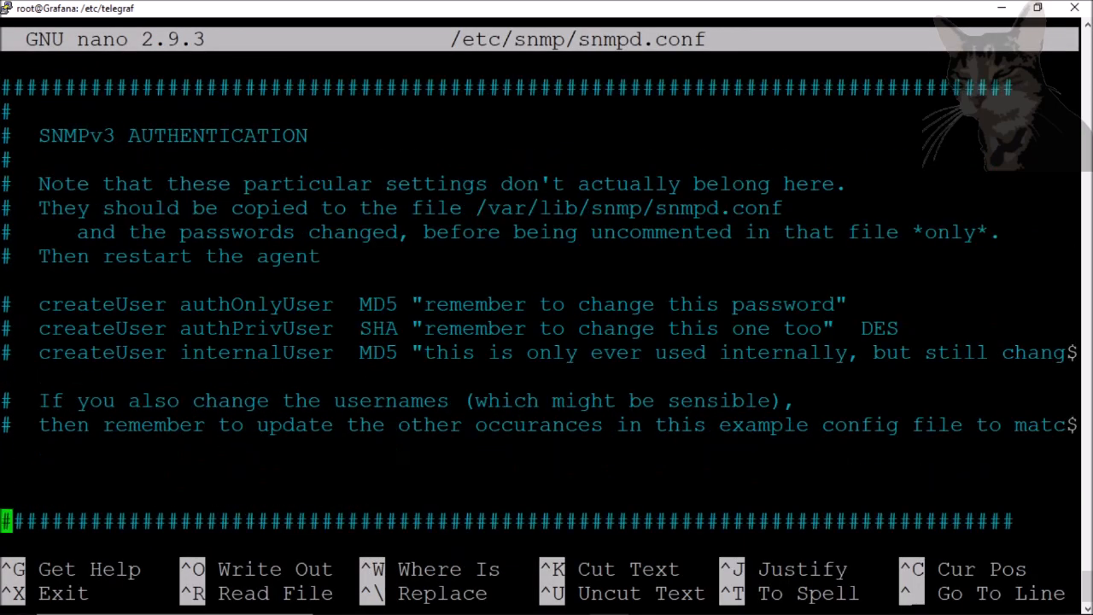
{"action": "scroll", "scroll_direction": "down", "scroll_amount": 3}
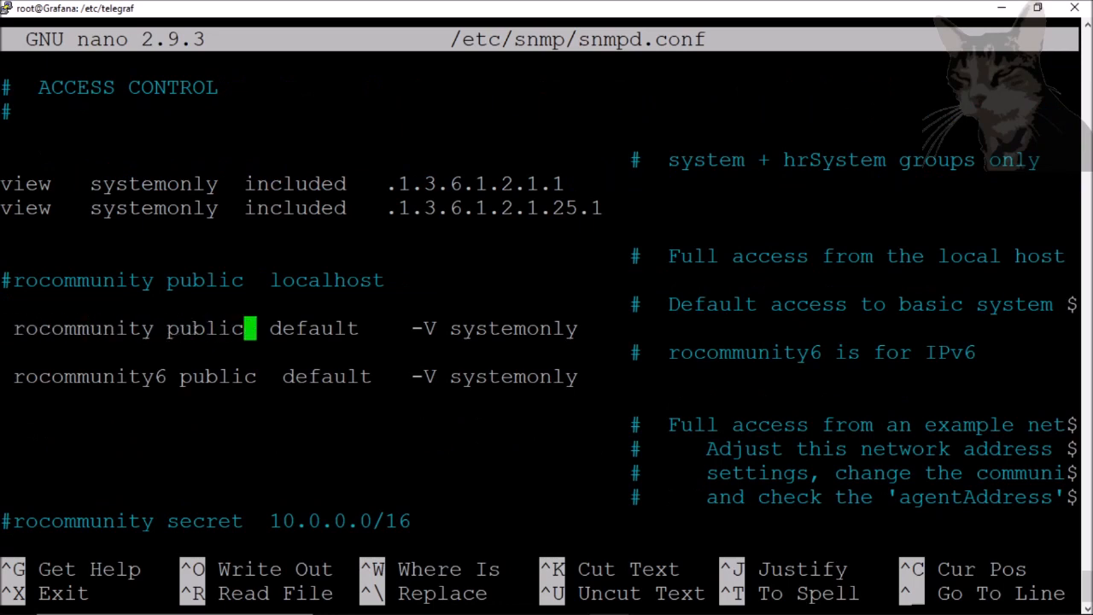
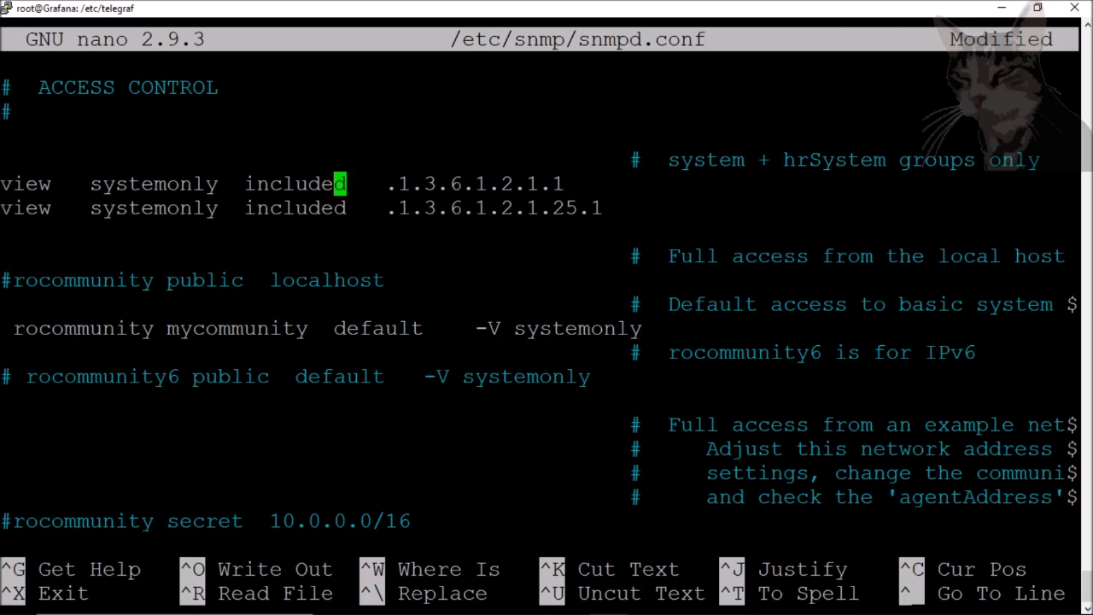
Set the first view OID to .1.3.6.1.2.1, comment out the second view, save, restart snmpd.
{"action": "key", "text": "Right"}
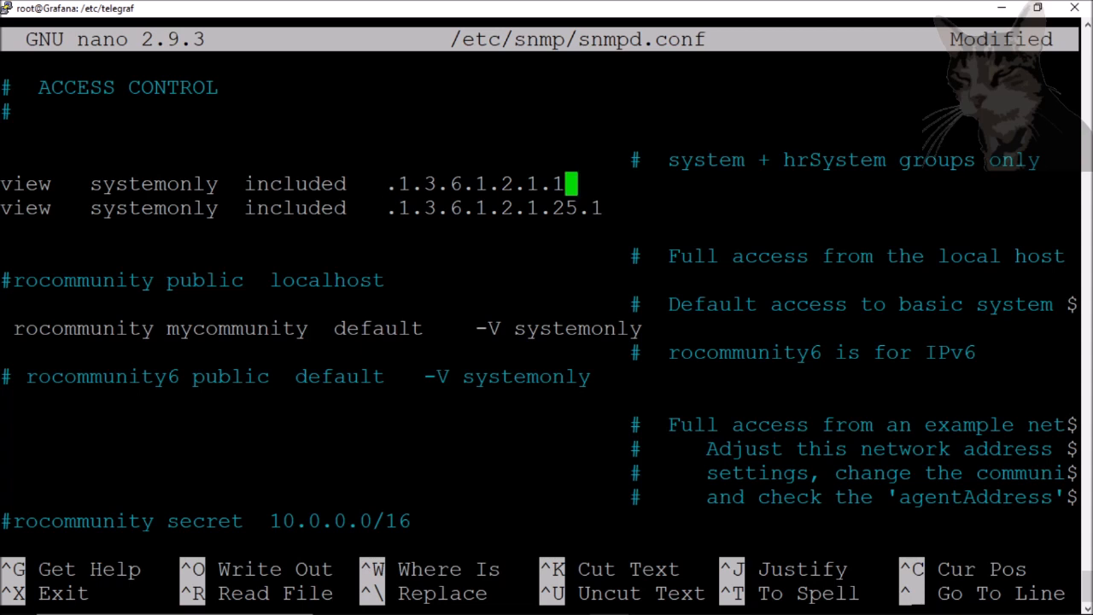
{"action": "type", "text": "2"}
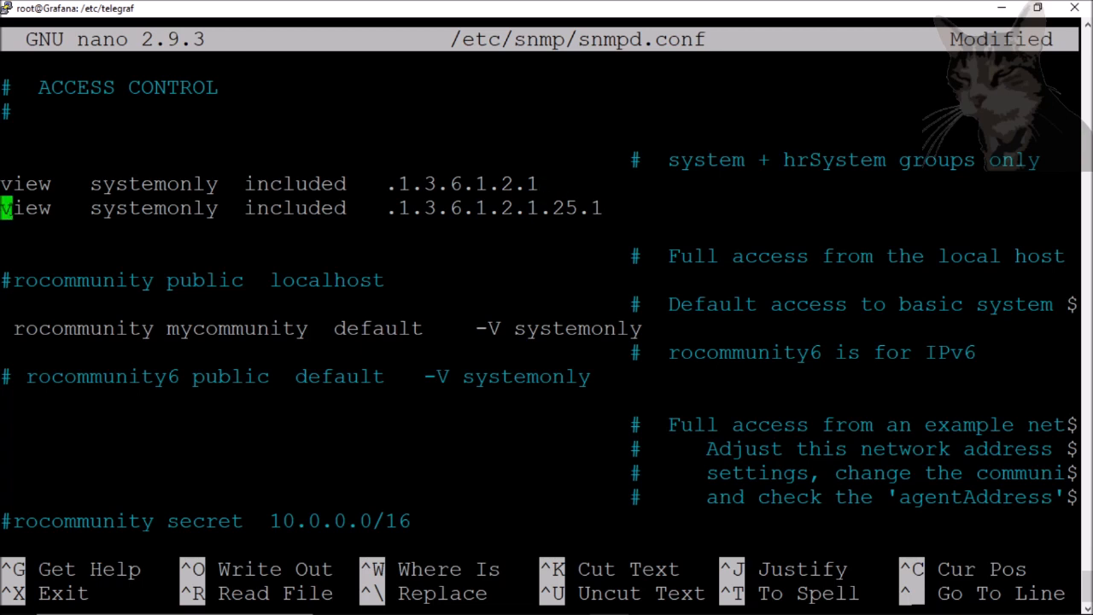
{"action": "type", "text": "#"}
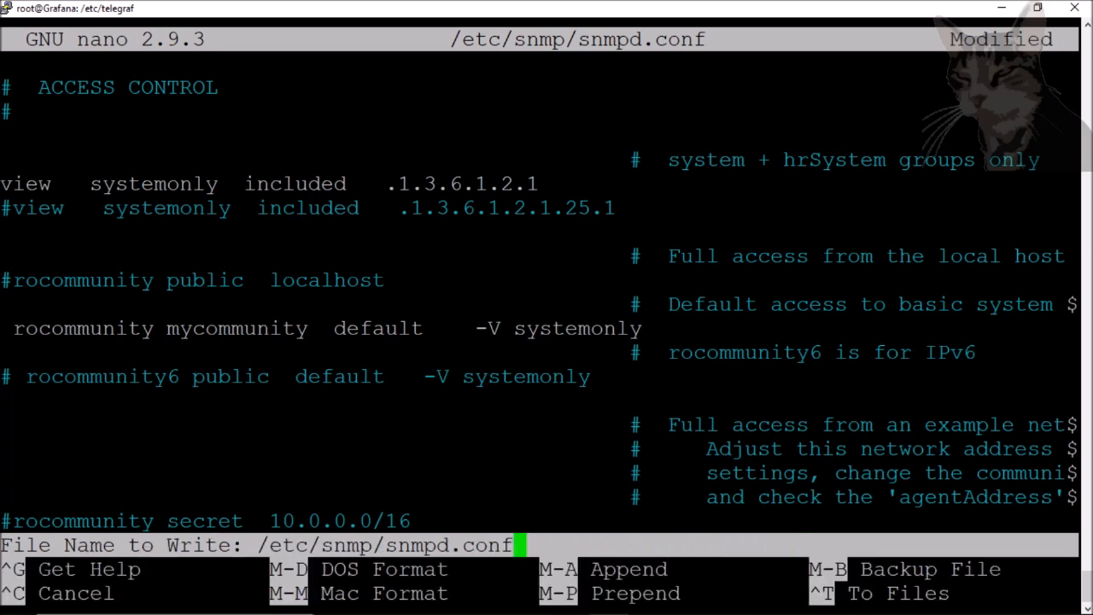
{"action": "key", "text": "Enter"}
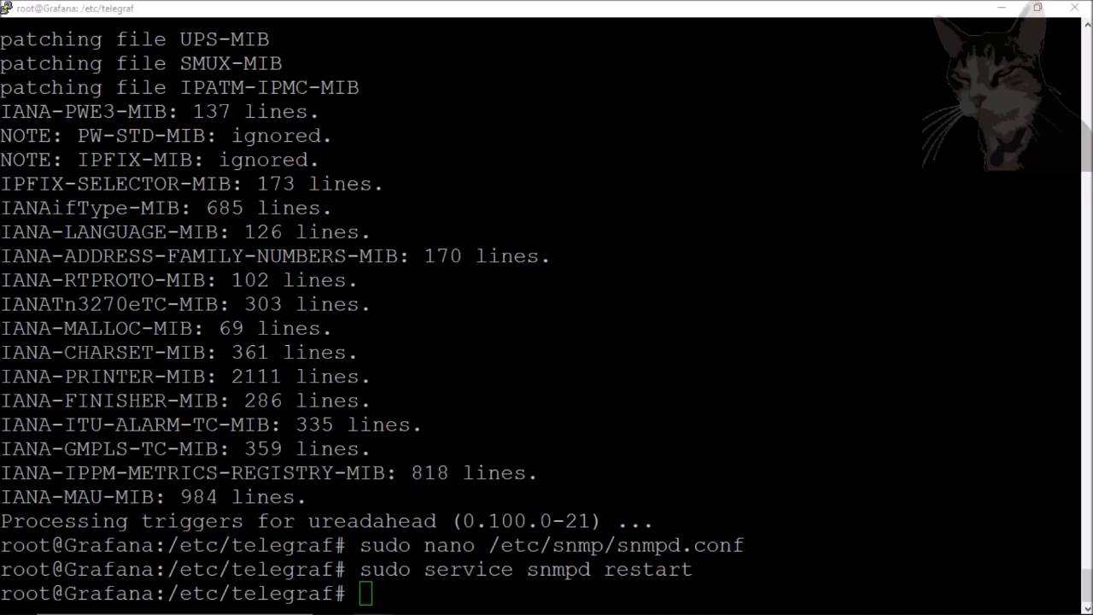
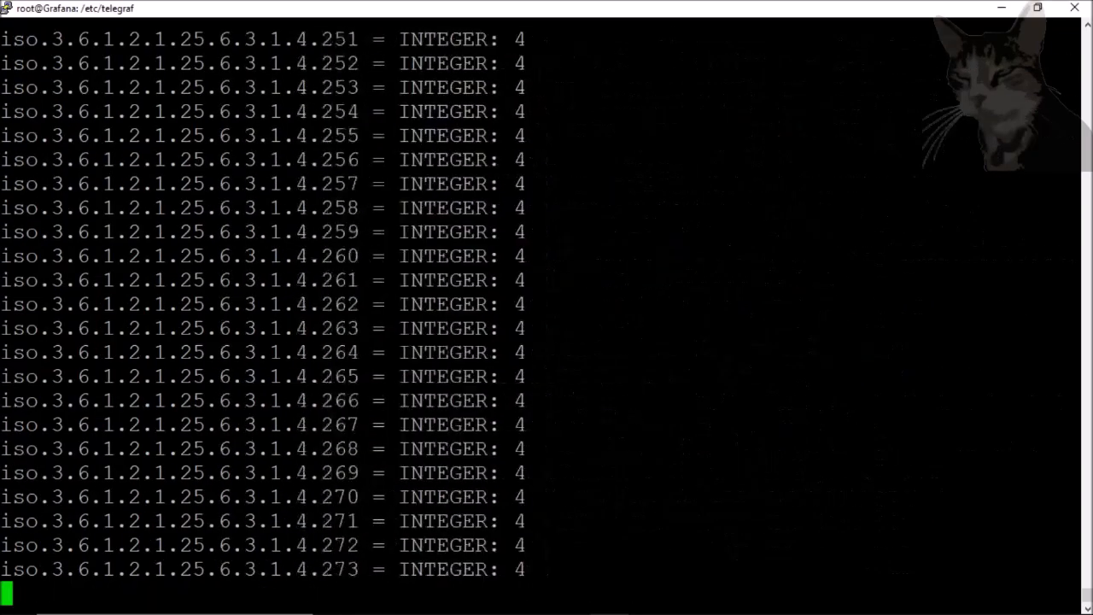
{"action": "key", "text": "Return"}
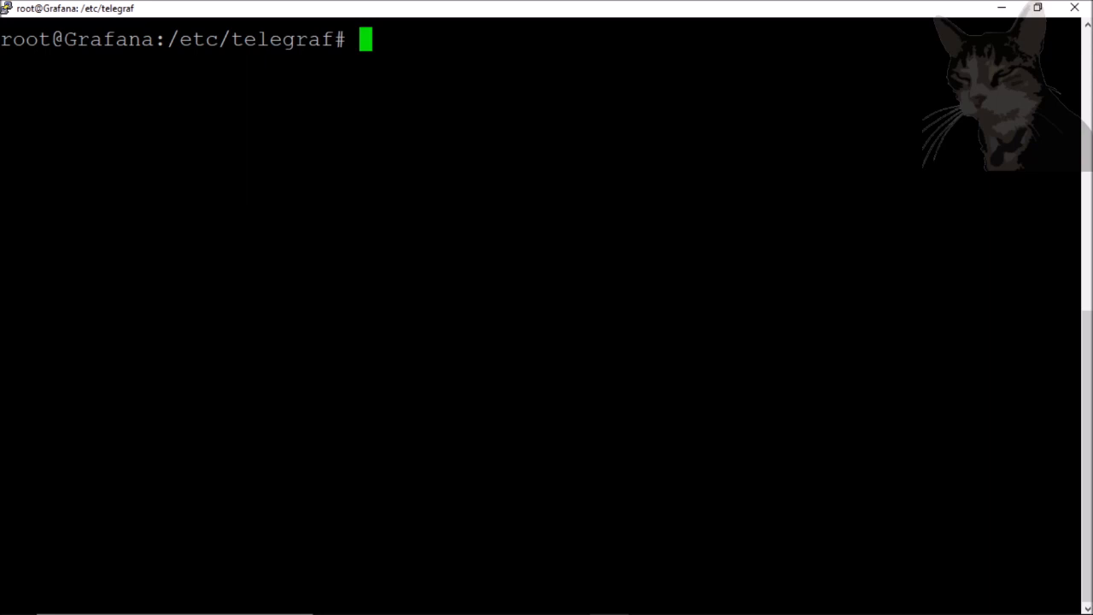
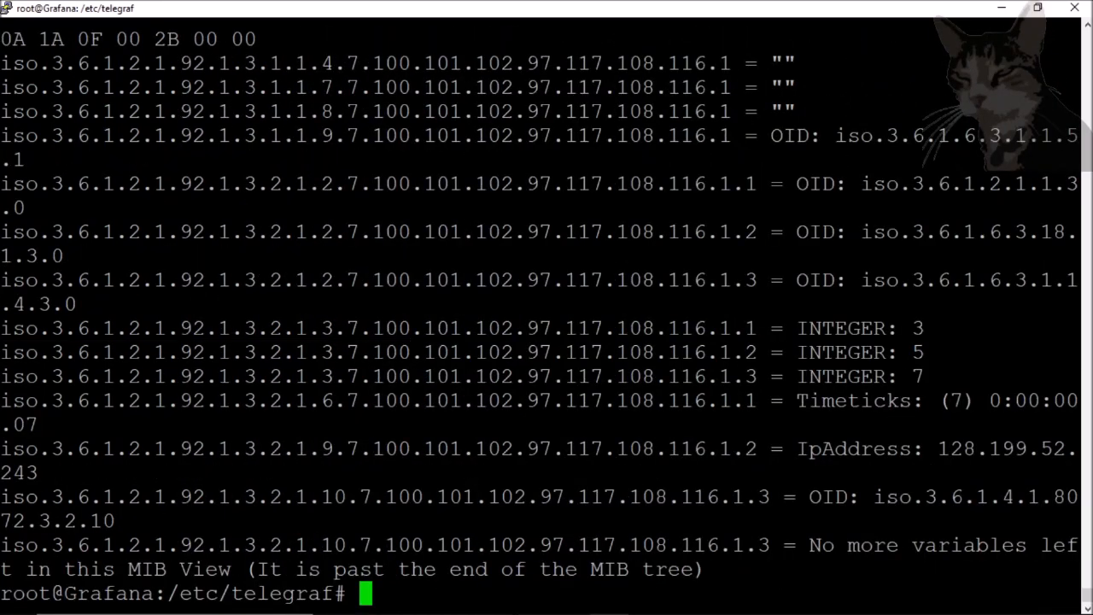
Open /etc/snmp/snmp.conf in nano to see the 'mibs :' line, then exit.
{"action": "type", "text": "sudo nano /et"}
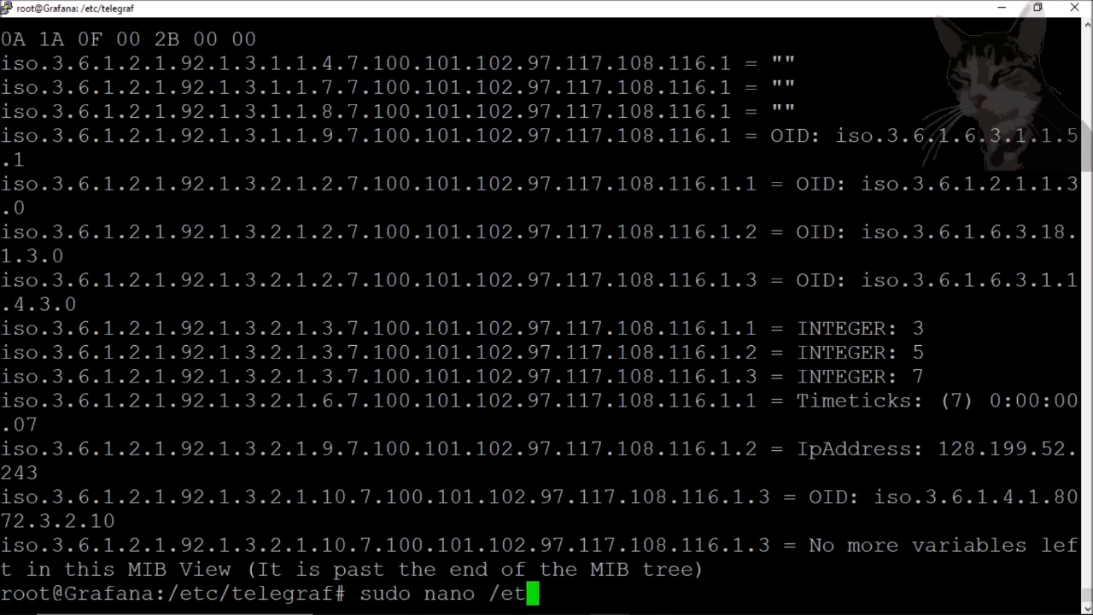
{"action": "type", "text": "/"}
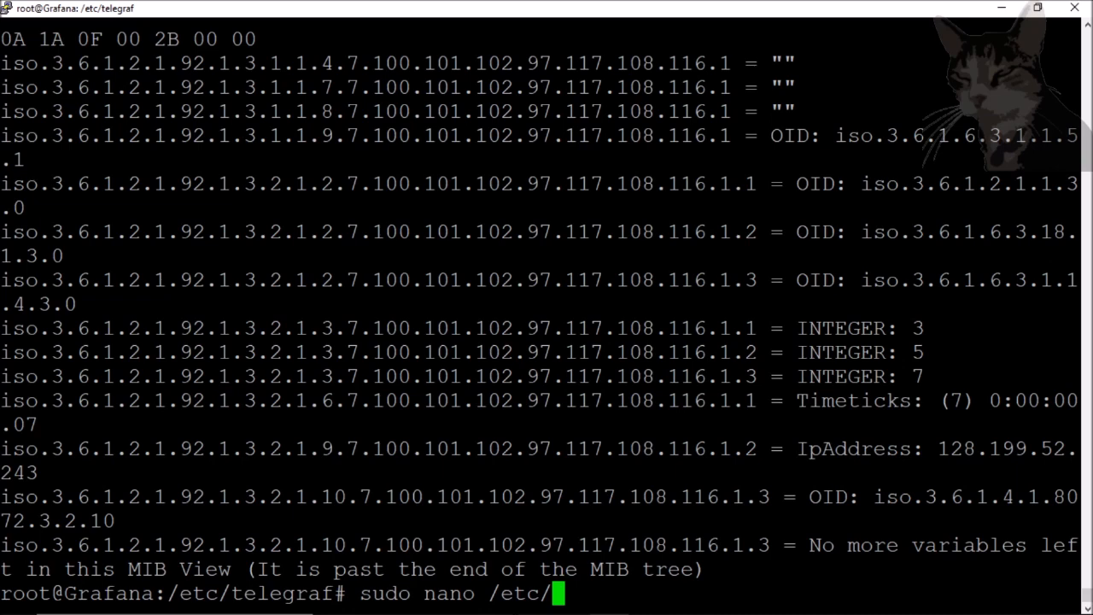
{"action": "type", "text": "snmp"}
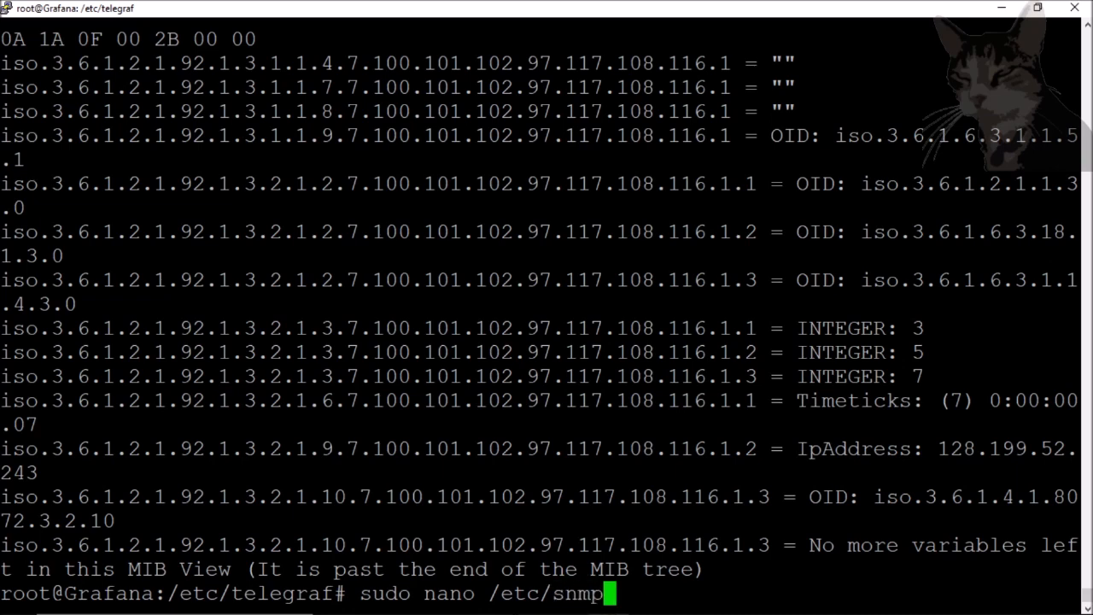
{"action": "type", "text": "/snm"}
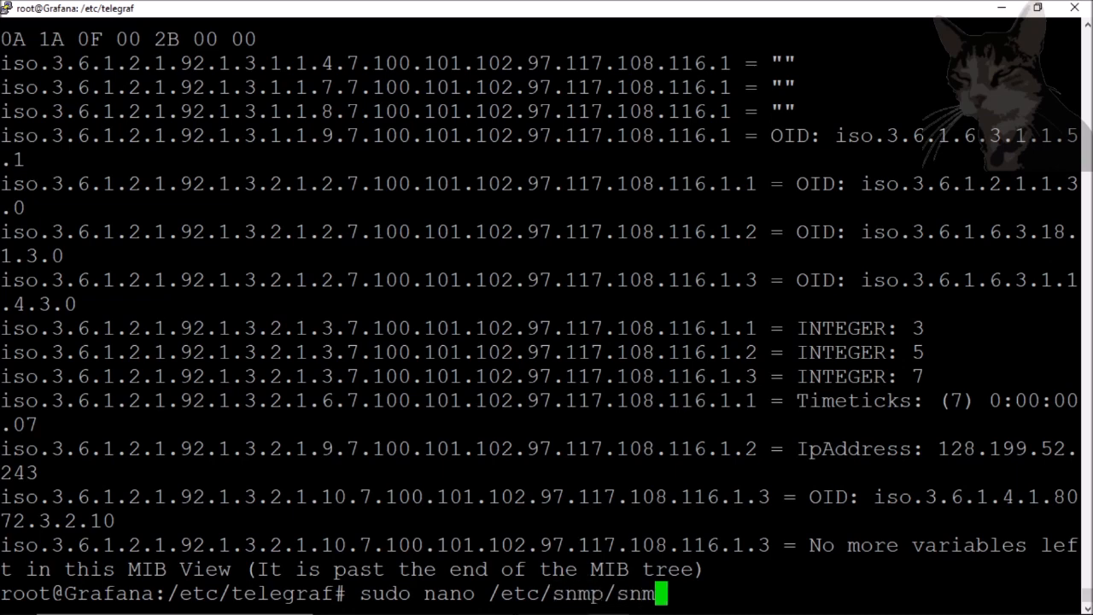
{"action": "type", "text": ".conf"}
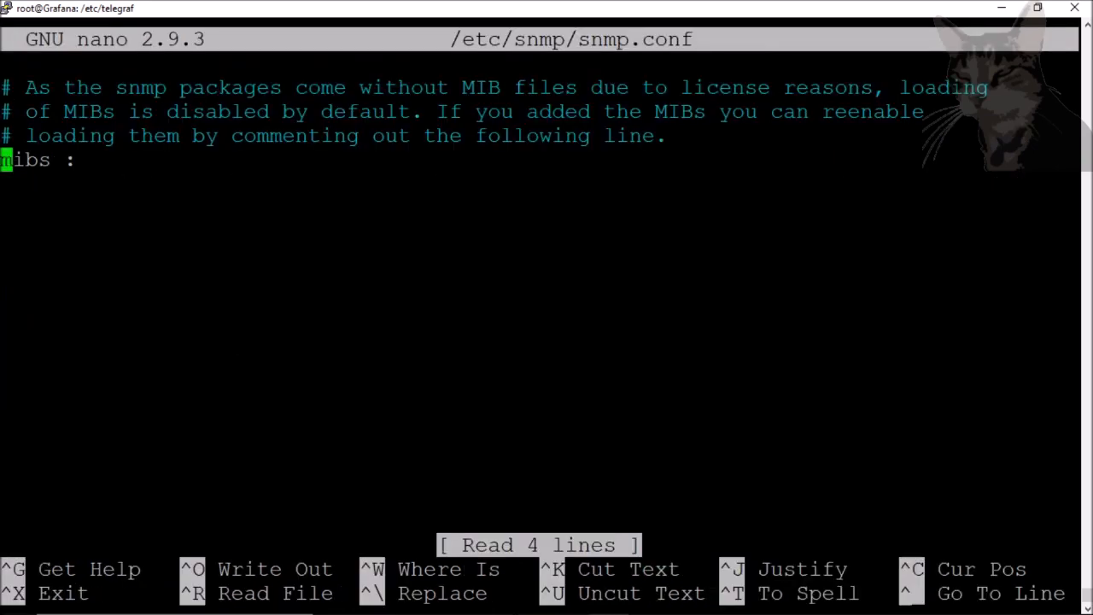
{"action": "key", "text": "Ctrl+X"}
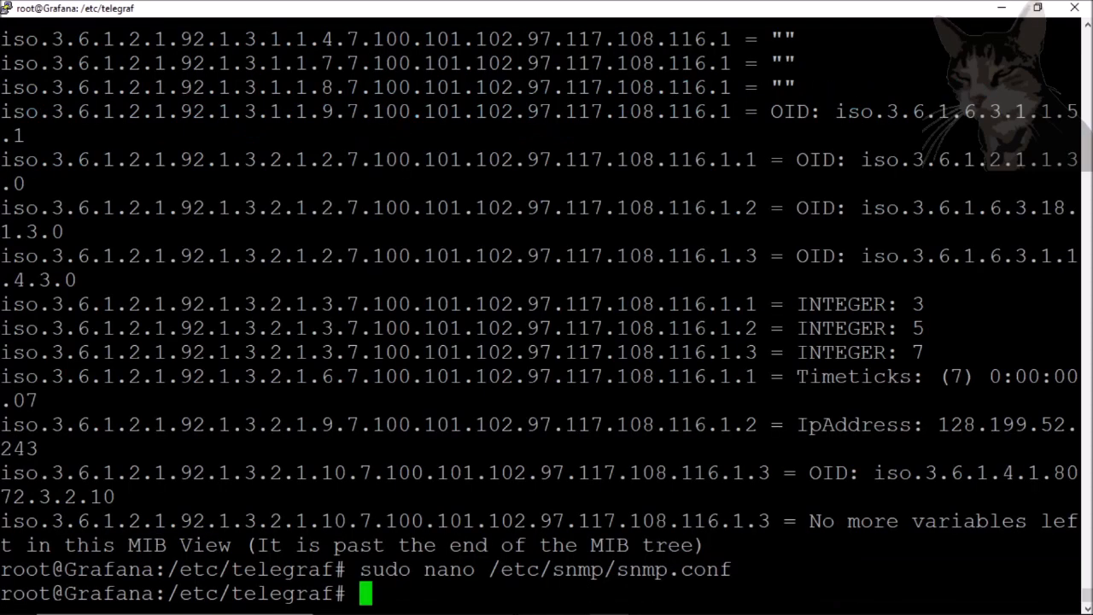
Rerun the walk, now showing named HOST-RESOURCES-MIB entries like hrStorageDescr.
{"action": "type", "text": "sudo nano /etc/snmp/snmp.conf"}
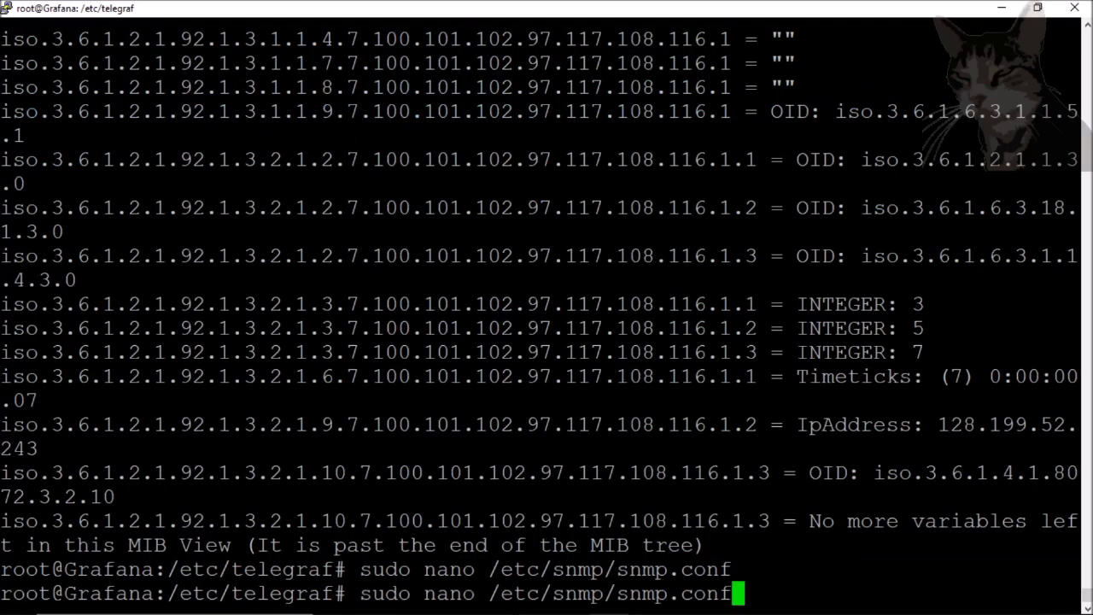
{"action": "key", "text": "Enter"}
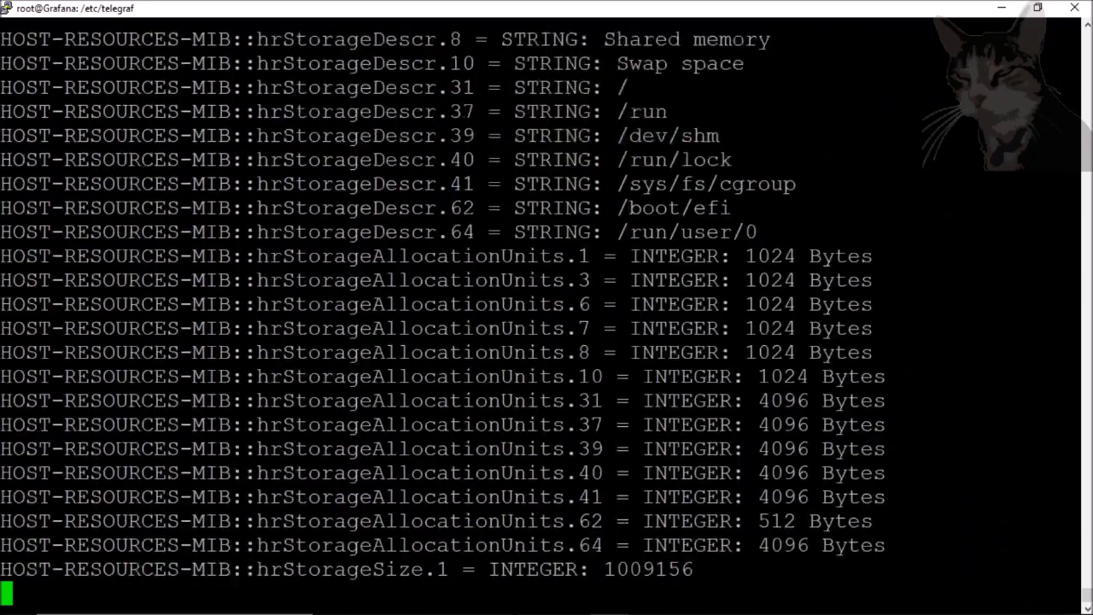